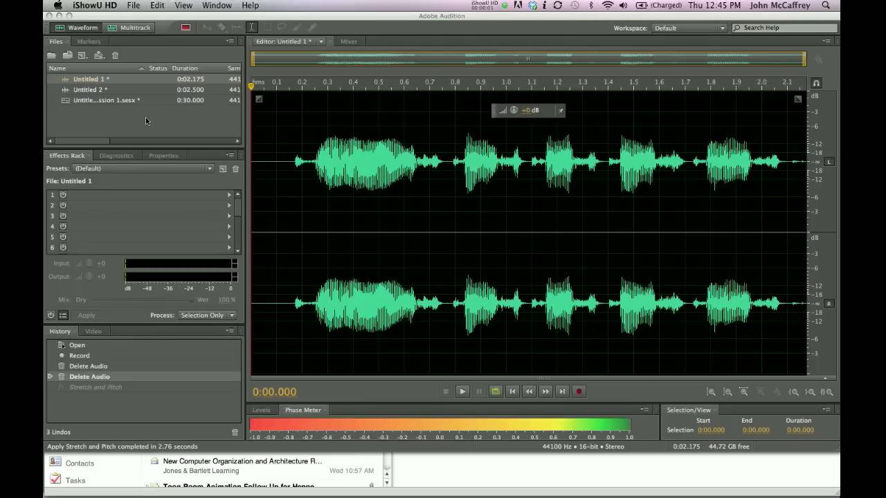
mouse_move(104, 137)
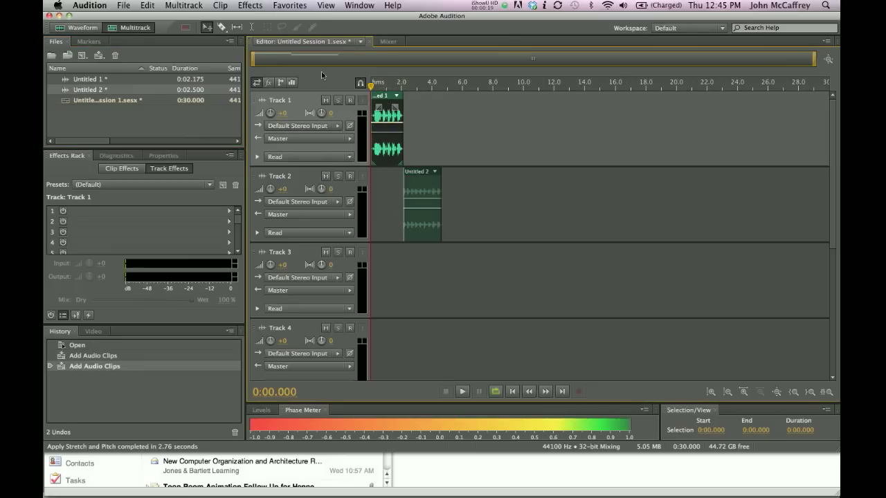
Step: Stretch Untitled 1 to 166.96% (3.619 s) with Stretch and Pitch, accepting the sync alert
left_click(250, 5)
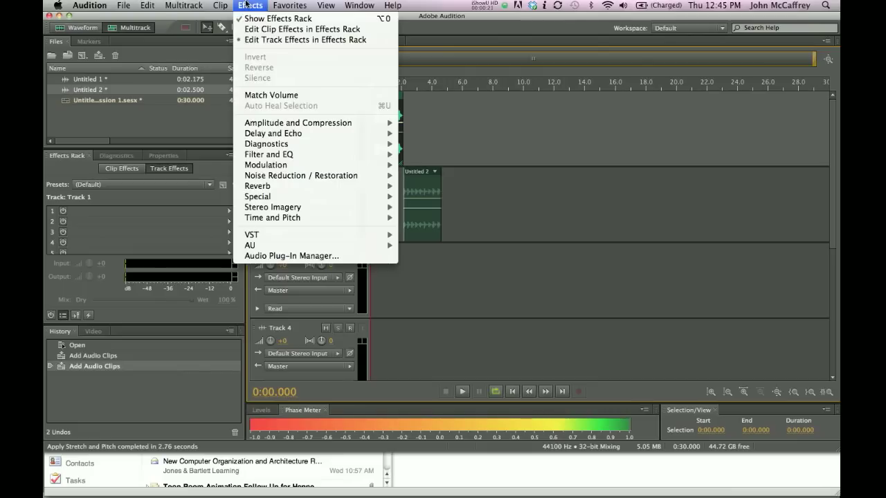
left_click(289, 4)
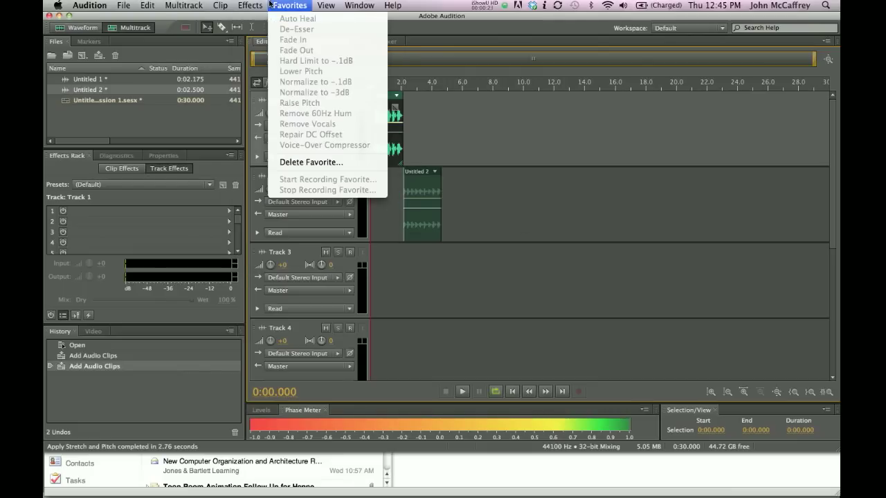
left_click(250, 5)
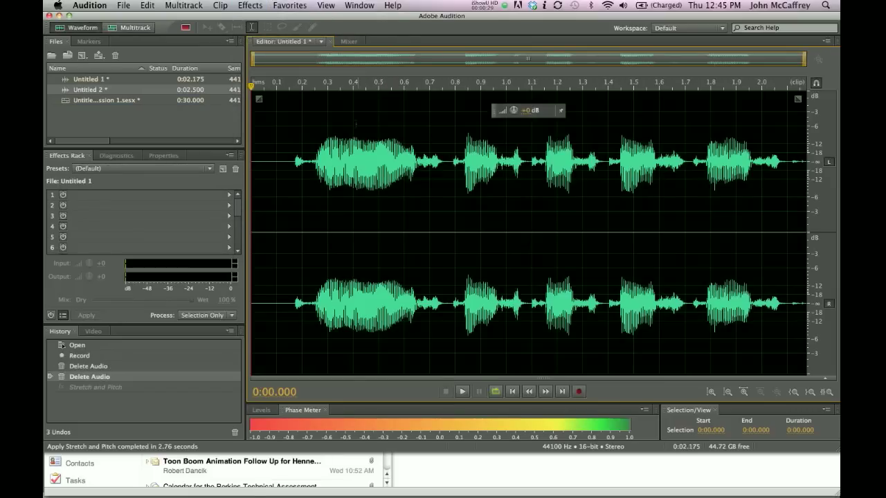
left_click(249, 5)
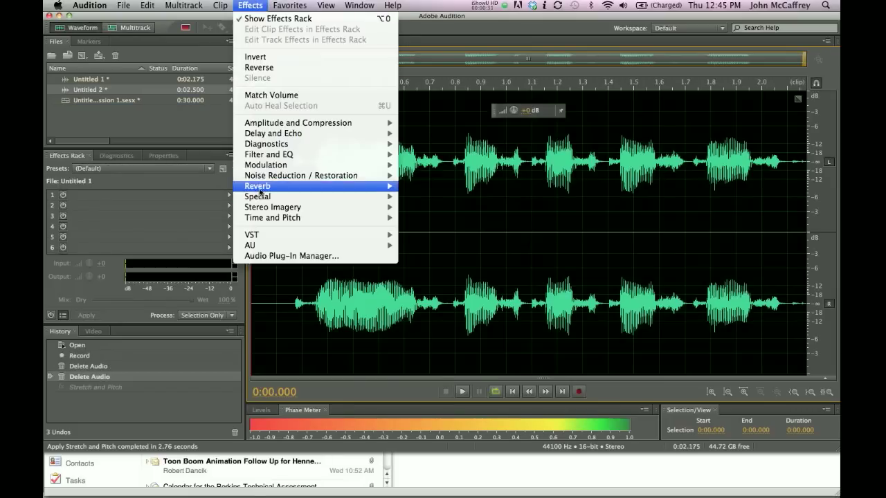
mouse_move(273, 217)
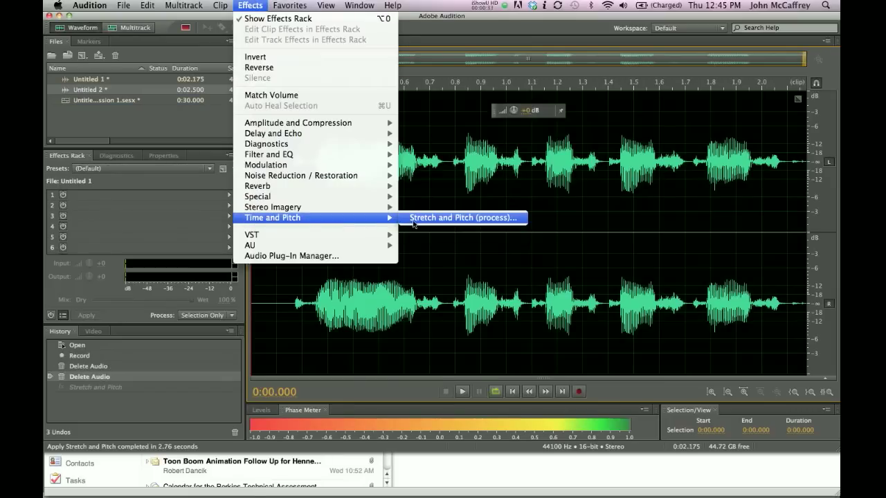
left_click(463, 217)
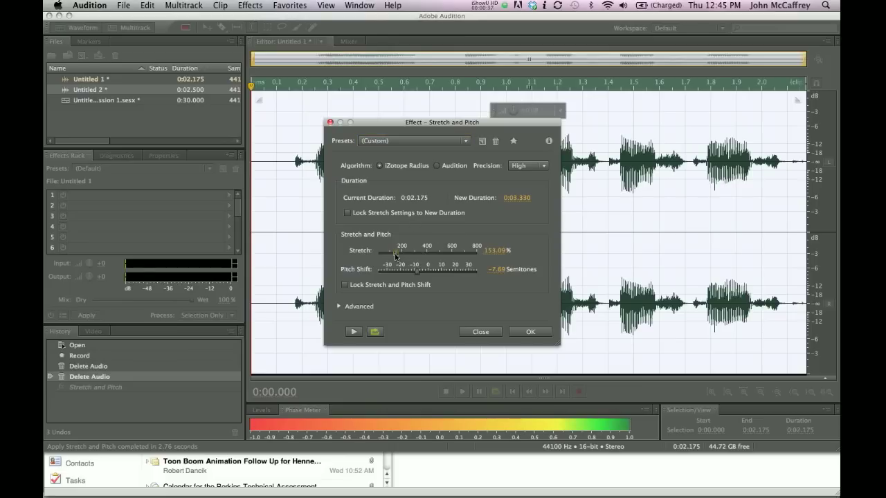
left_click_drag(388, 251, 398, 250)
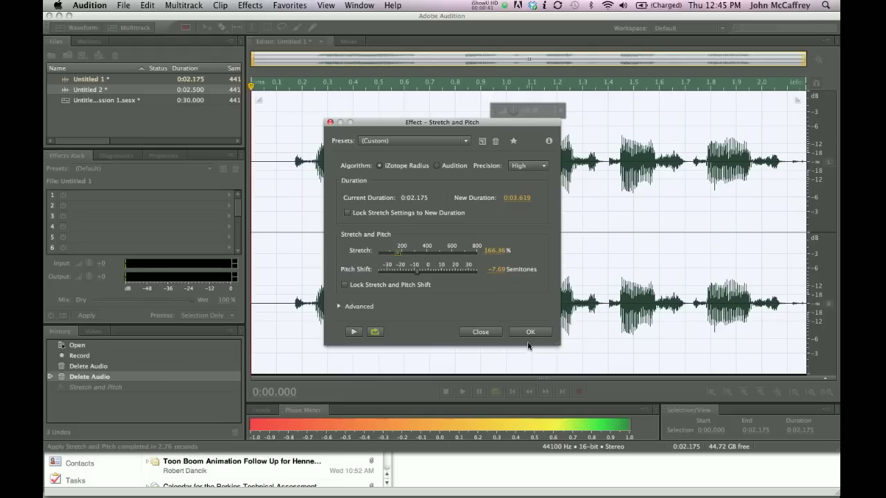
left_click(529, 331)
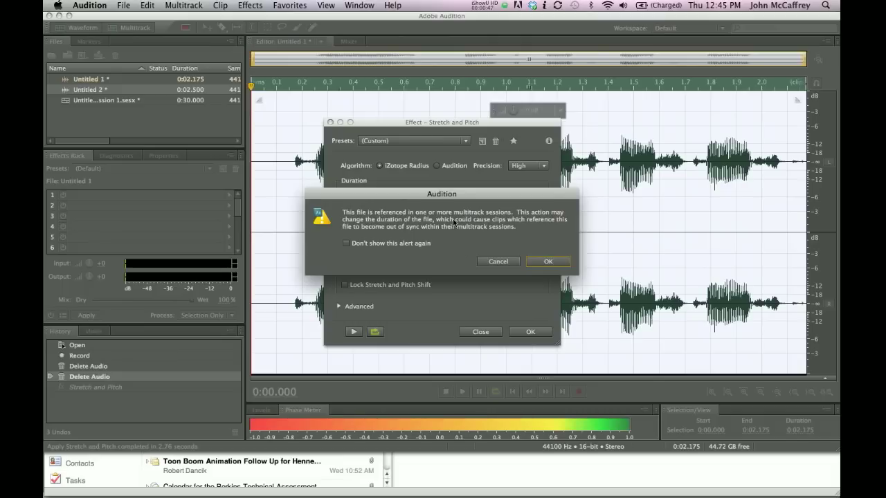
left_click(547, 261)
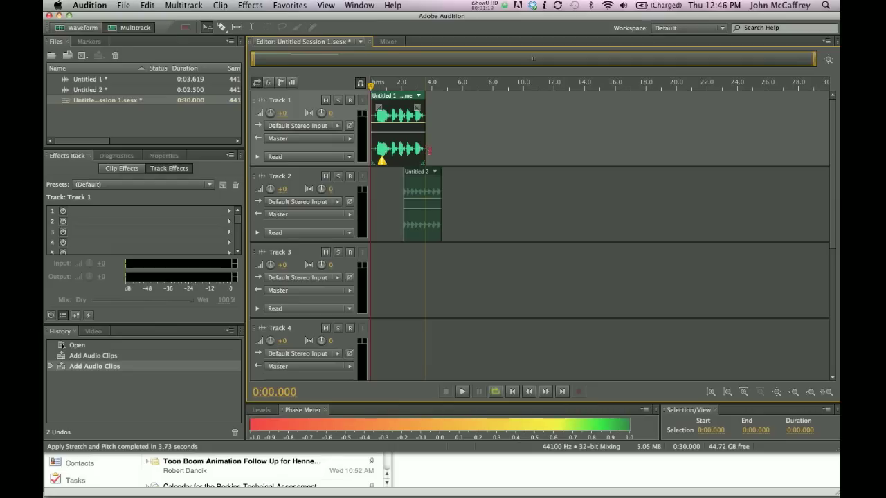
Step: Trim the end of the Untitled 1 clip on Track 1 and dismiss its sync warning
left_click_drag(418, 150, 398, 151)
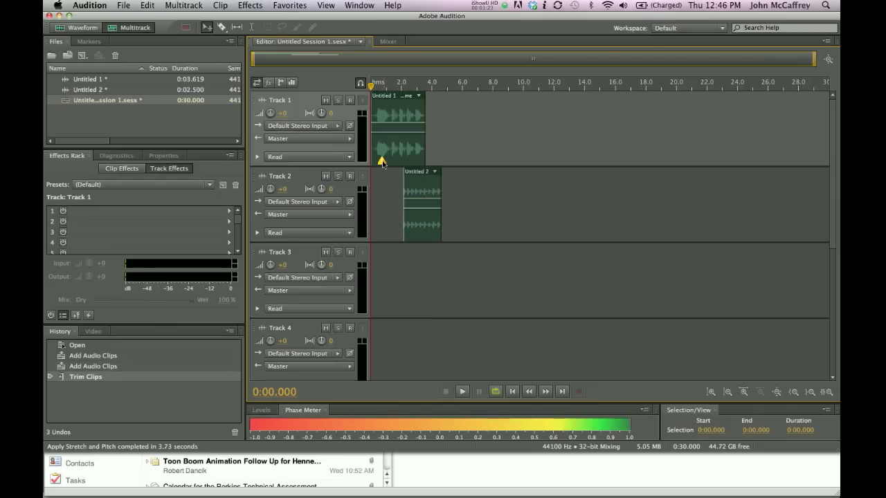
right_click(381, 161)
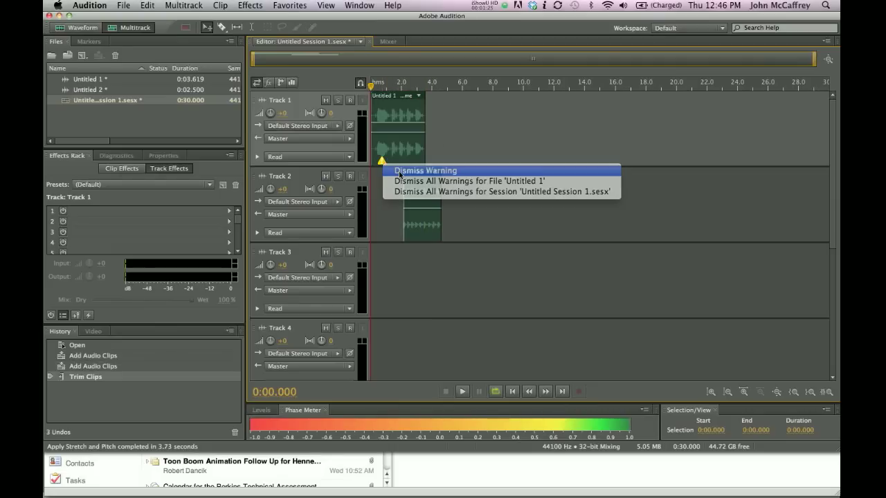
left_click(425, 171)
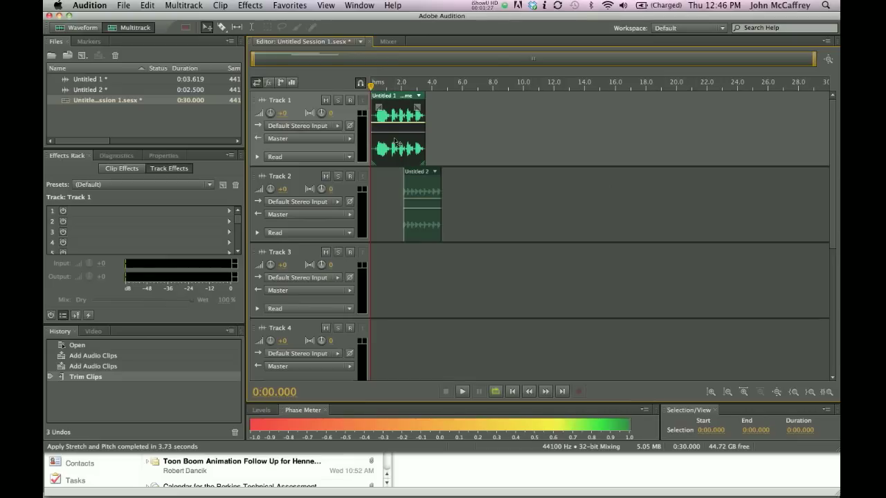
mouse_move(349, 215)
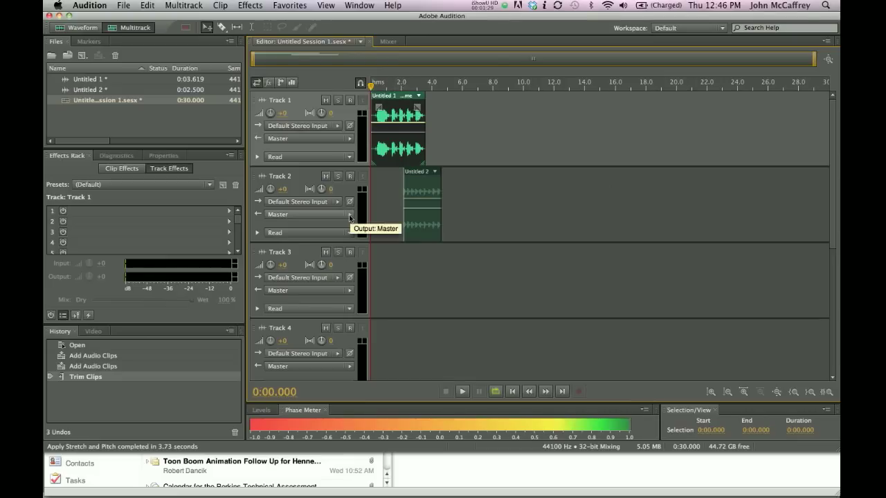
mouse_move(381, 209)
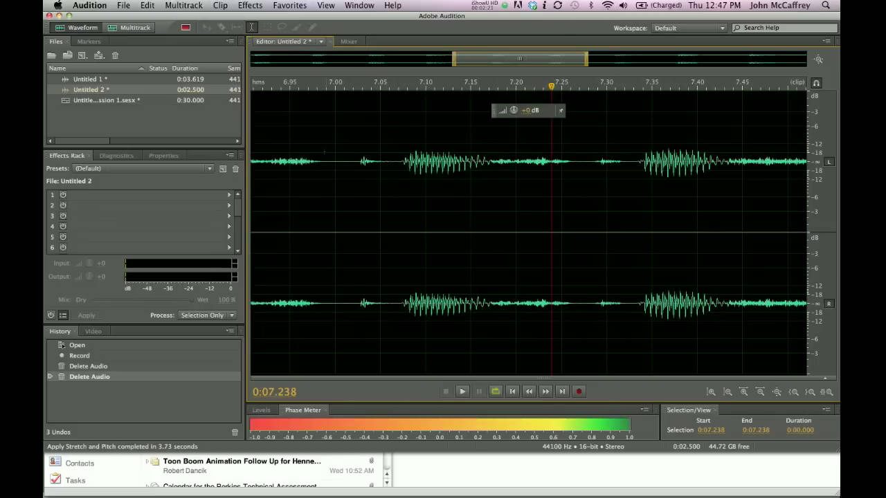
Step: Select 6.990–7.487 s of Untitled 2 and insert it into Untitled Session 1
left_click_drag(329, 207, 606, 208)
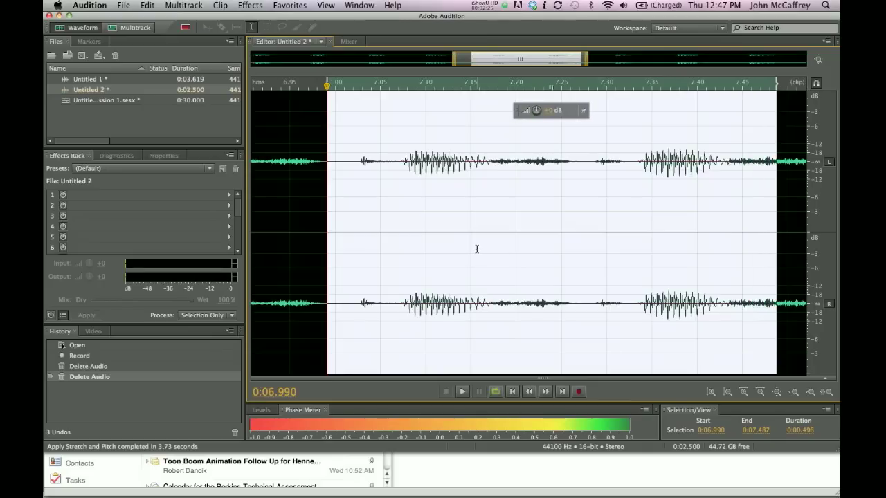
right_click(476, 249)
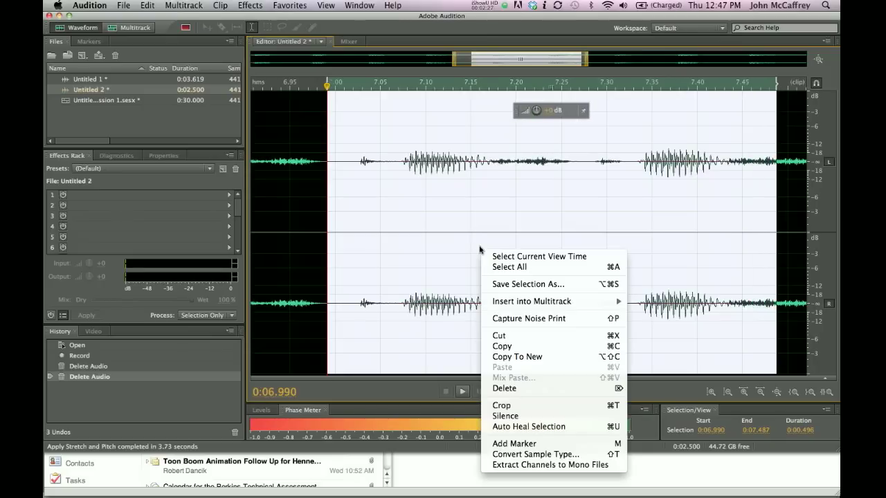
mouse_move(528, 284)
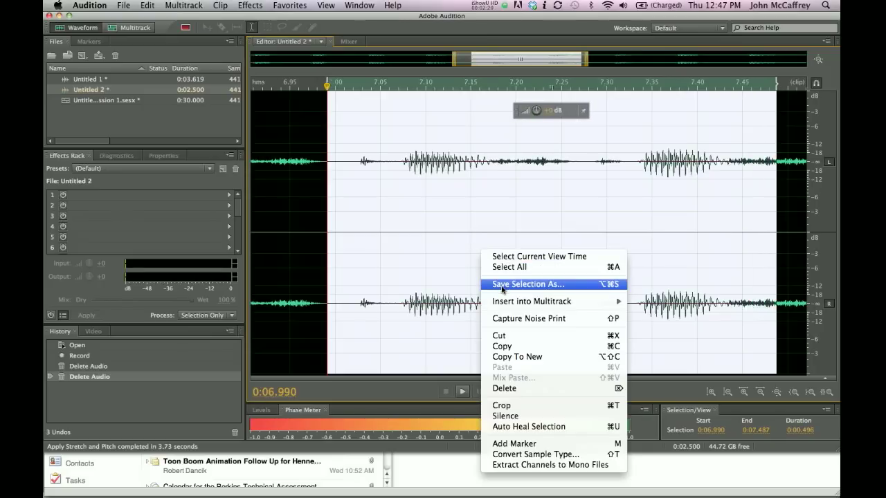
mouse_move(531, 301)
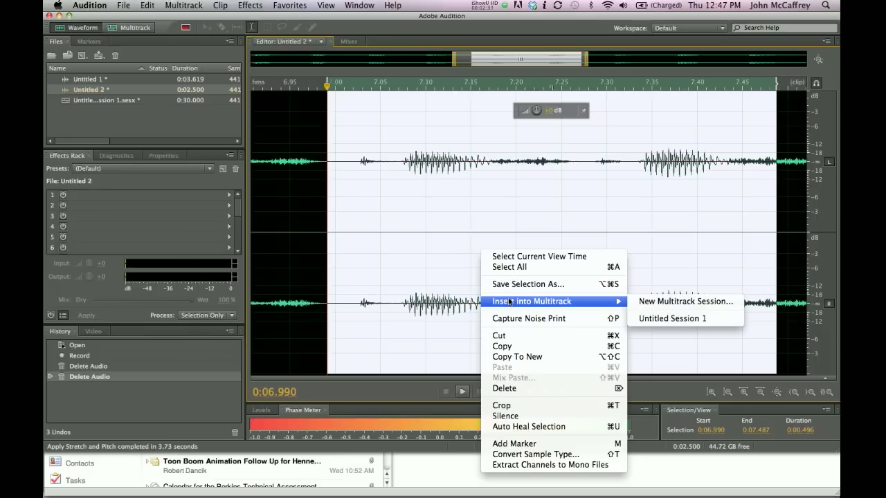
left_click(671, 318)
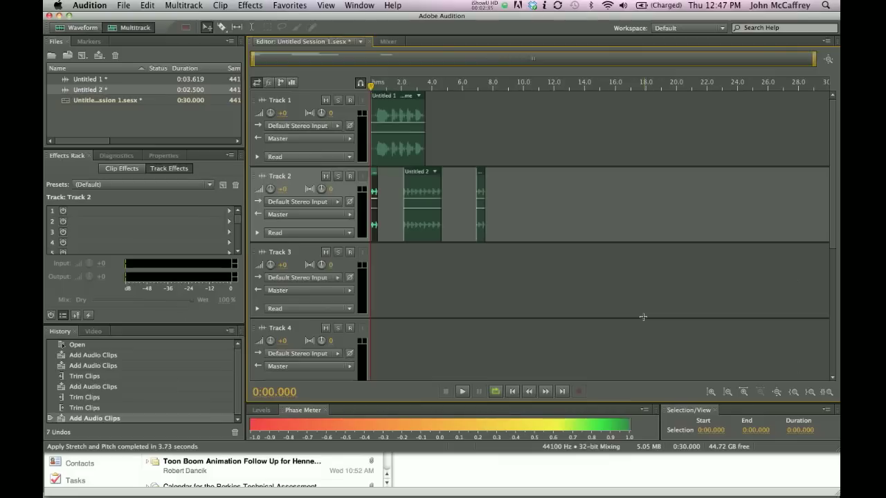
mouse_move(373, 213)
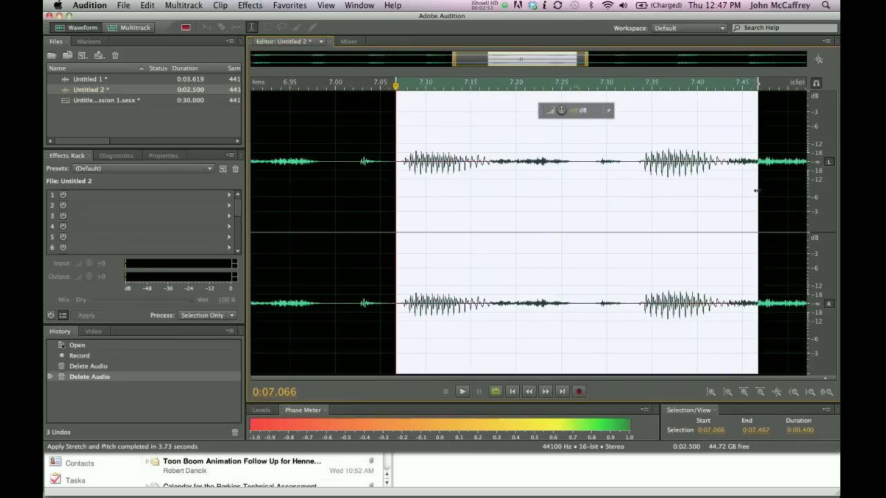
Step: Save the selected audio as ut3.wav, then open ut3.wav from Documents
right_click(561, 222)
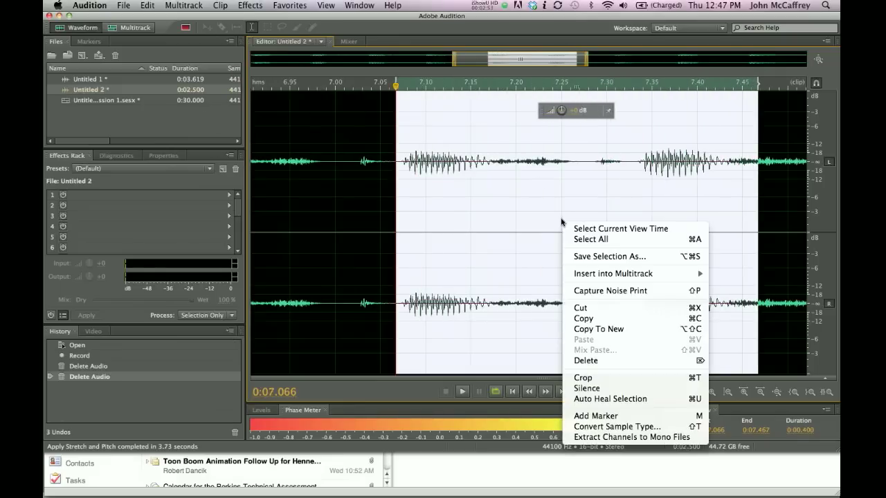
left_click(596, 260)
type("ut3.wav")
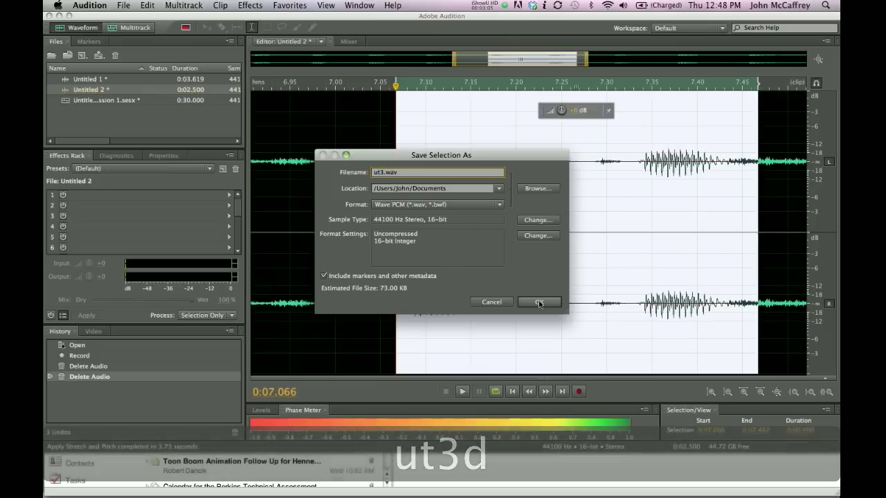
left_click(539, 302)
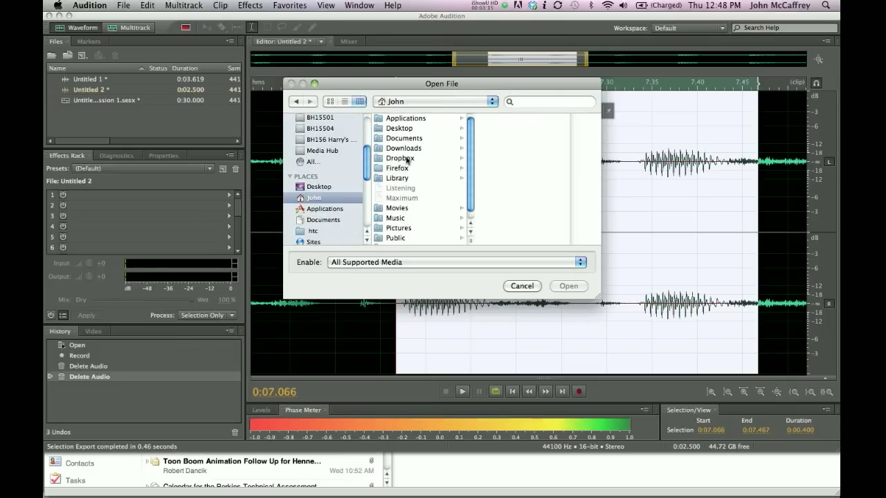
left_click(403, 138)
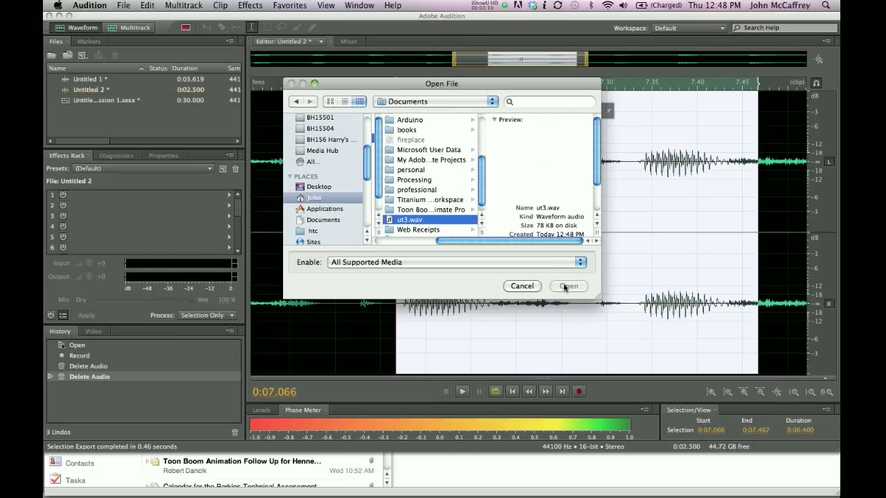
left_click(568, 286)
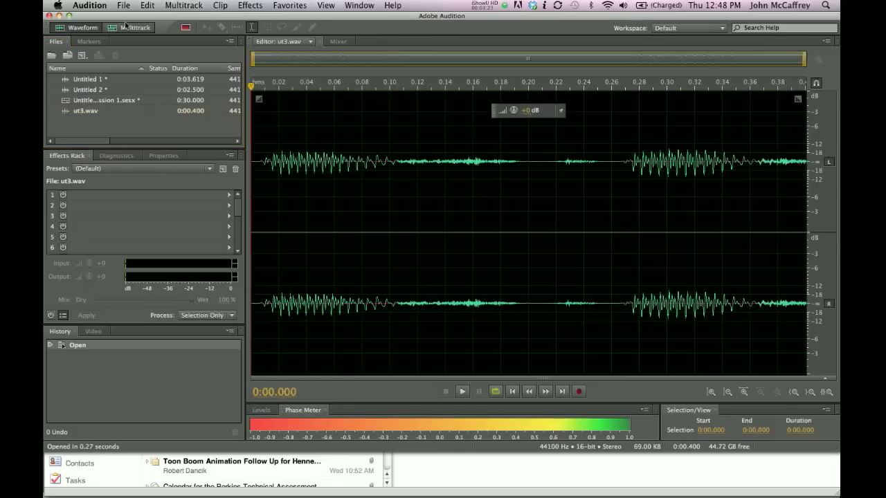
Step: Stretch ut3.wav to 166.36% at -7.69 semitones, accepting the sync alert
left_click(135, 27)
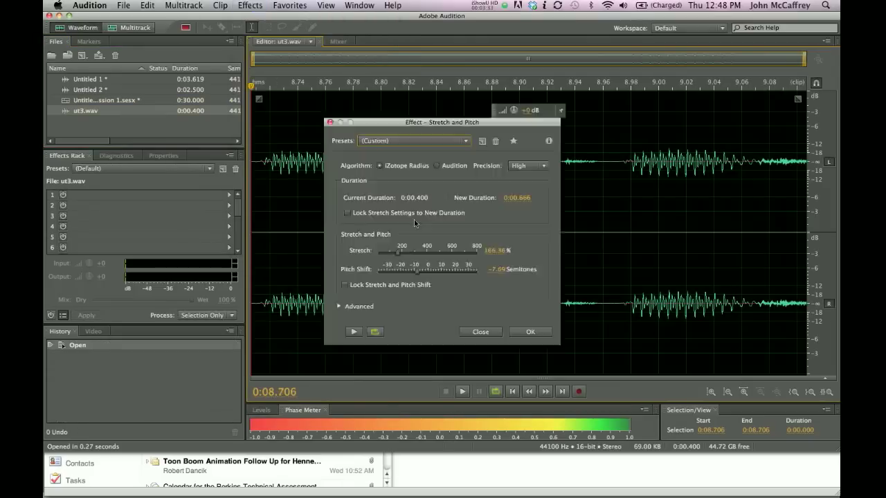
left_click(530, 331)
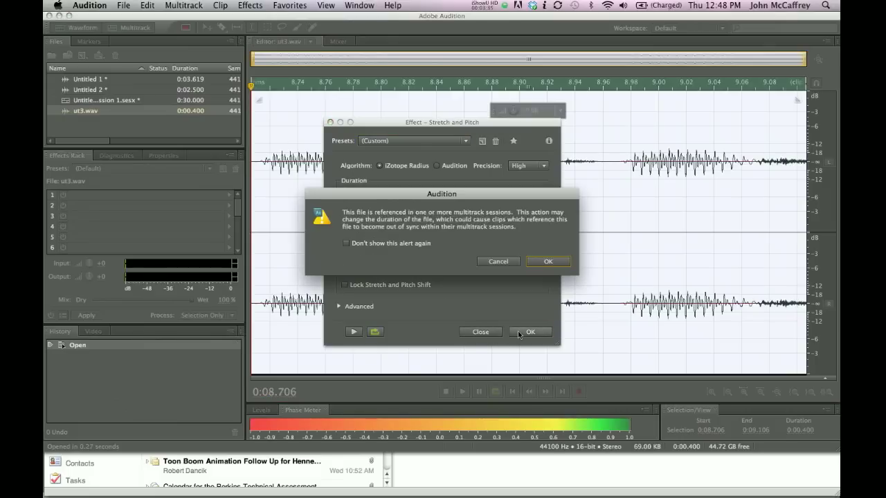
left_click(548, 261)
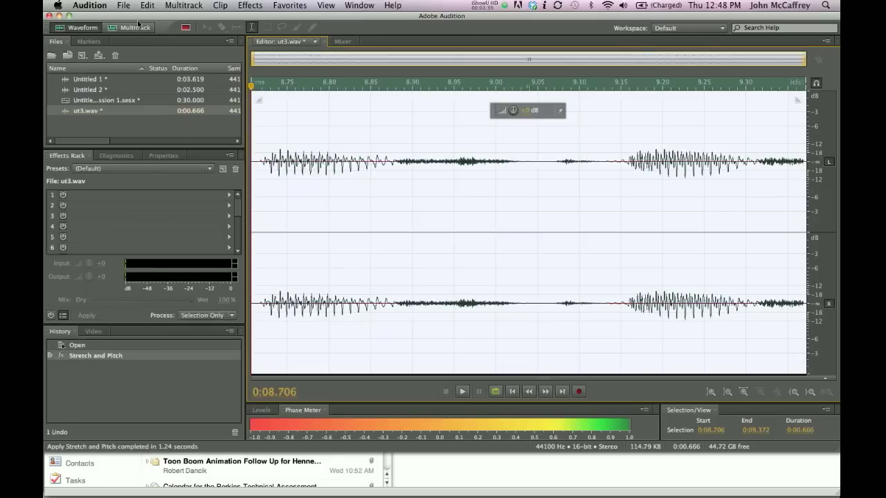
Step: In the multitrack session, dismiss the out-of-sync warning on the ut3 clip
left_click(131, 28)
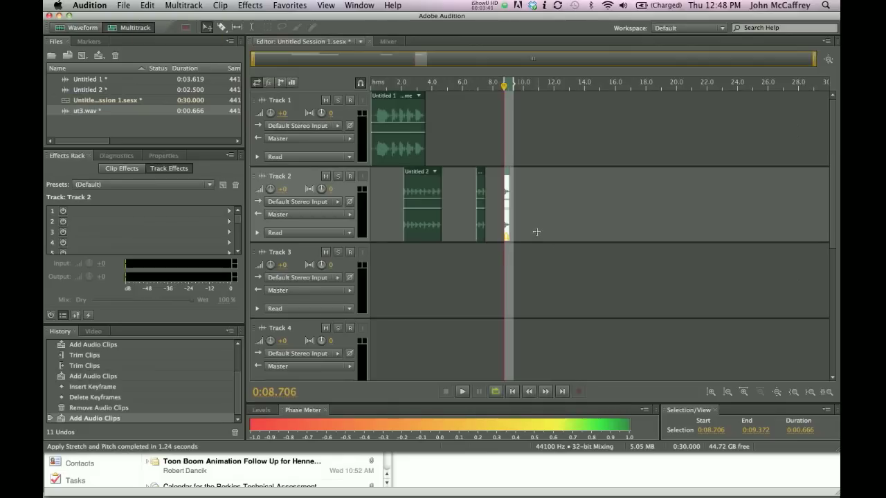
mouse_move(507, 231)
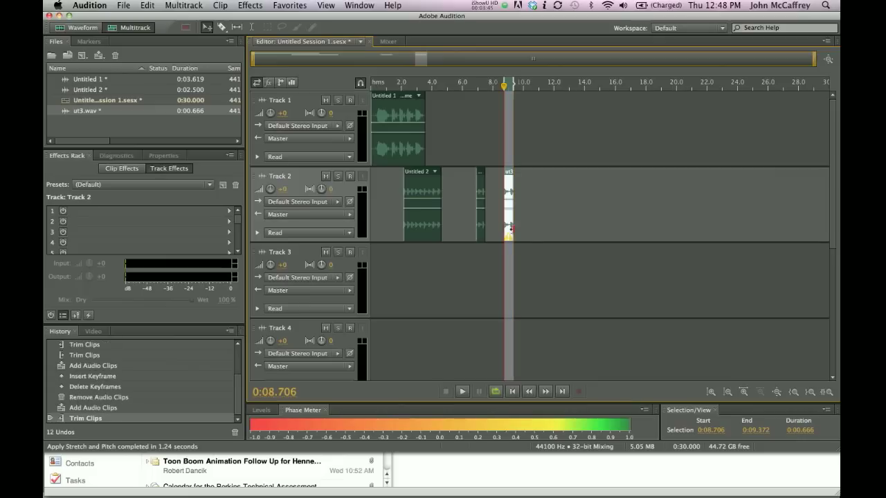
right_click(510, 229)
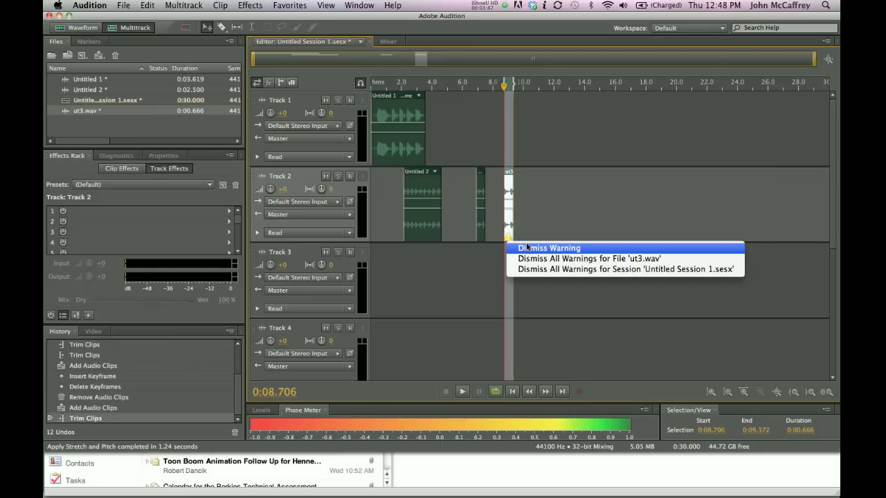
left_click(549, 248)
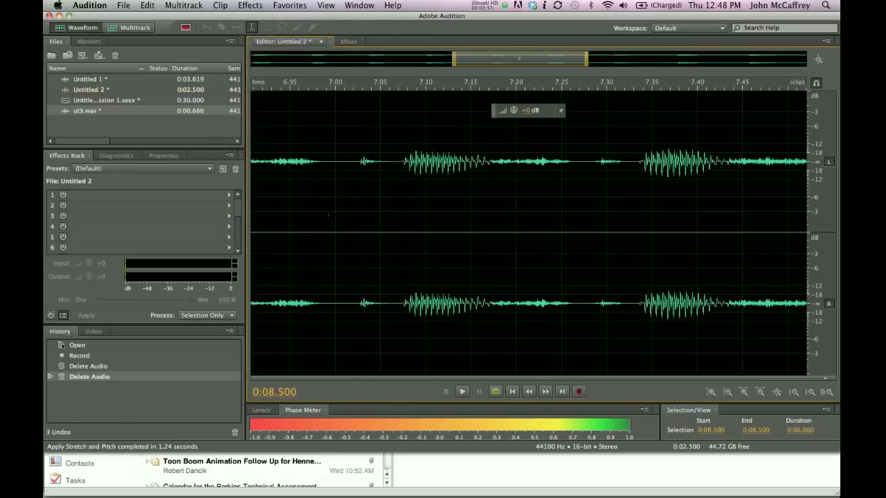
Step: Apply Stretch and Pitch to Untitled 2 (2.5 to 4.159 s, lowered pitch), accepting the sync alert
left_click(249, 5)
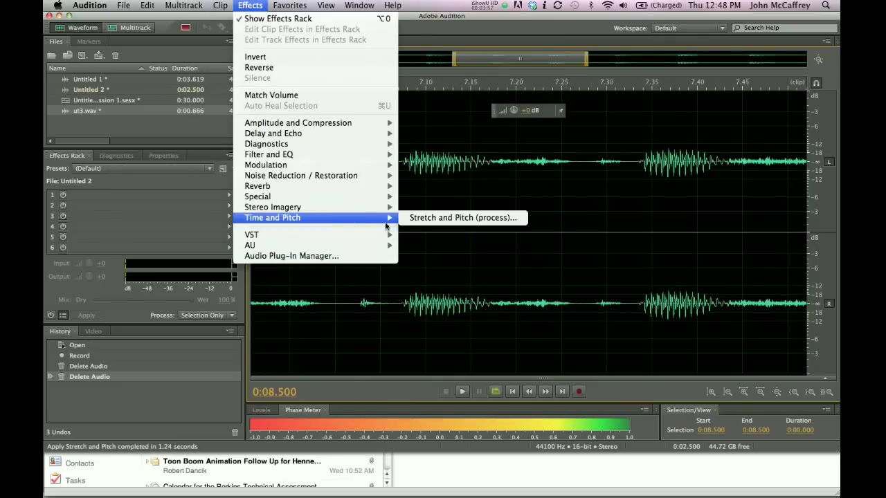
left_click(462, 218)
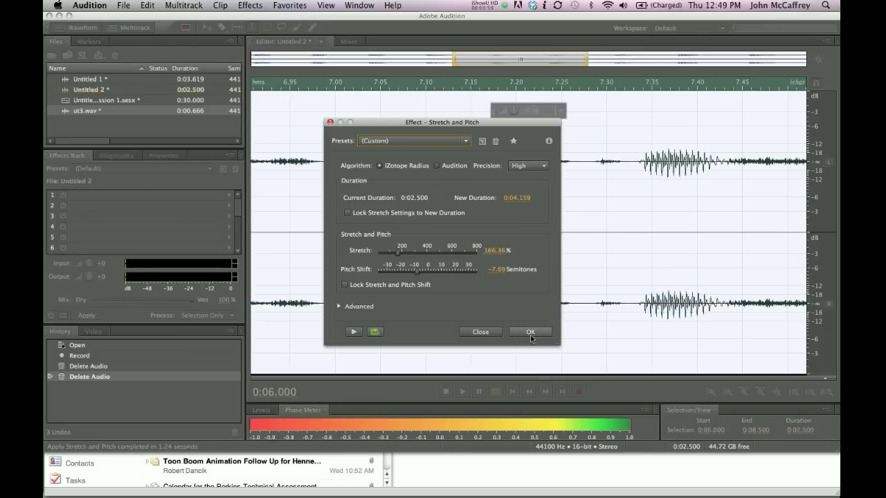
left_click(531, 332)
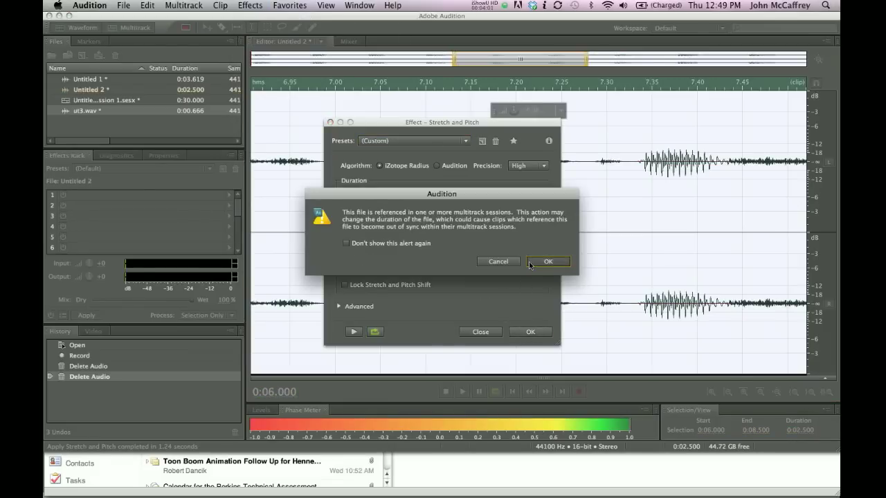
left_click(547, 261)
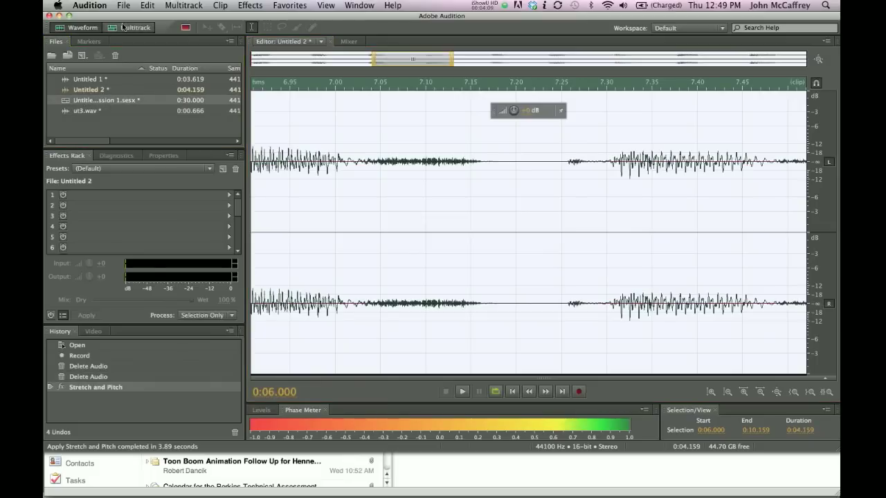
Step: Return to the multitrack session showing warning icons on the Track 2 Untitled 2 clips
left_click(129, 28)
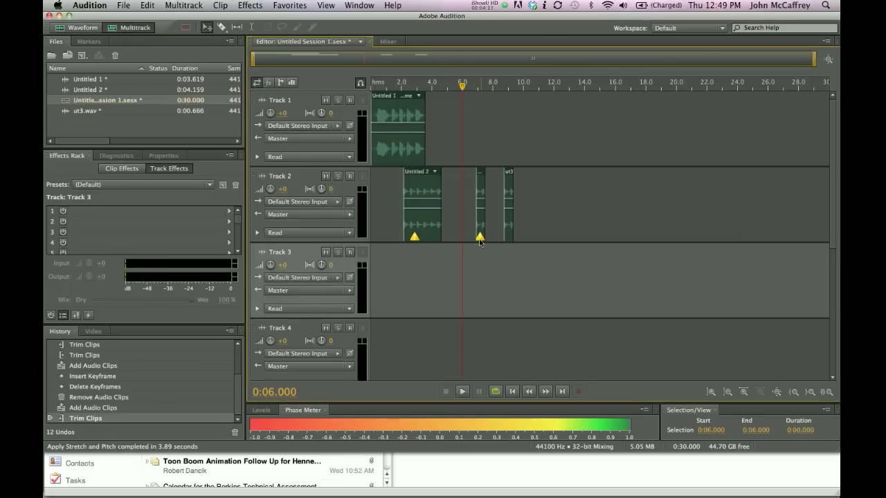
mouse_move(413, 177)
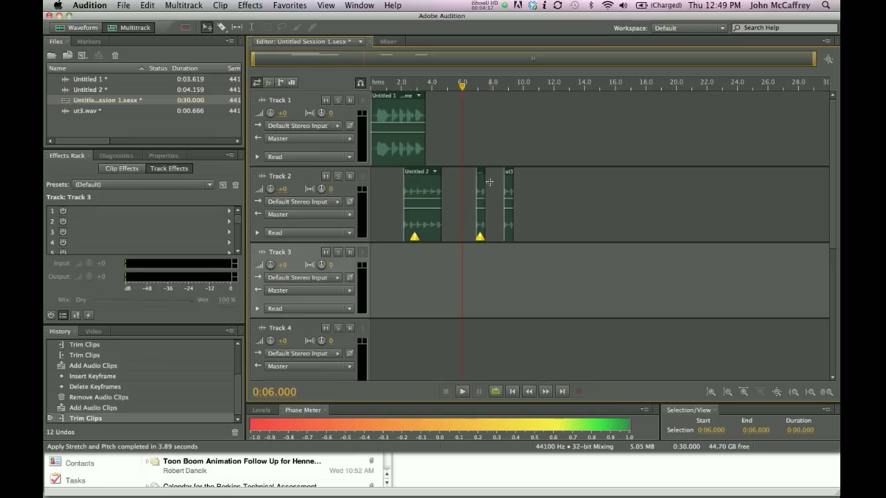
mouse_move(428, 209)
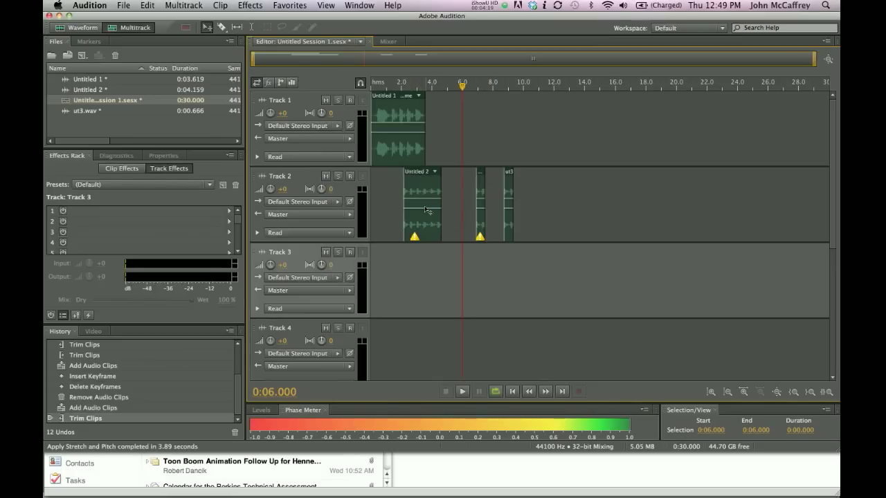
mouse_move(520, 200)
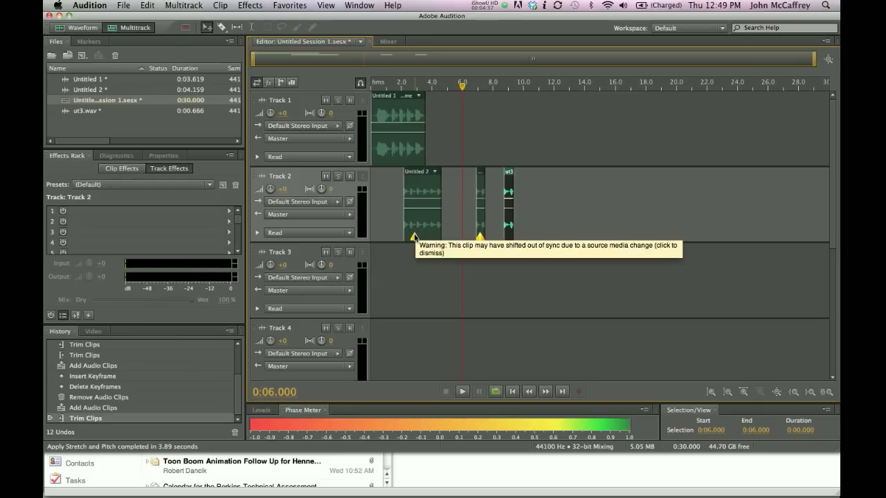
left_click(546, 249)
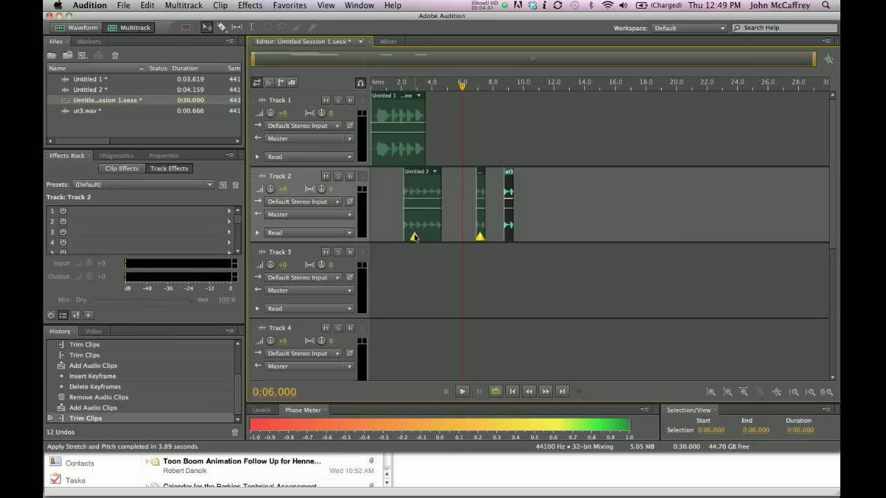